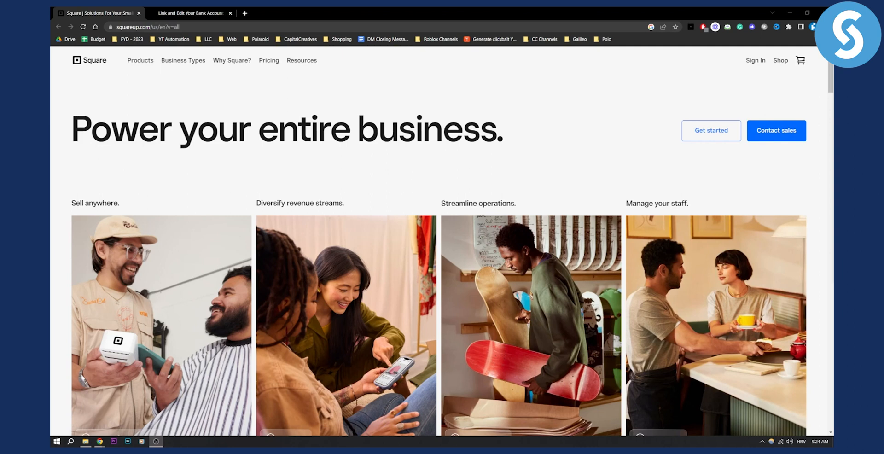
- Switch to the bank account article and highlight 'tap Settings' in the Square App steps
left_click(189, 13)
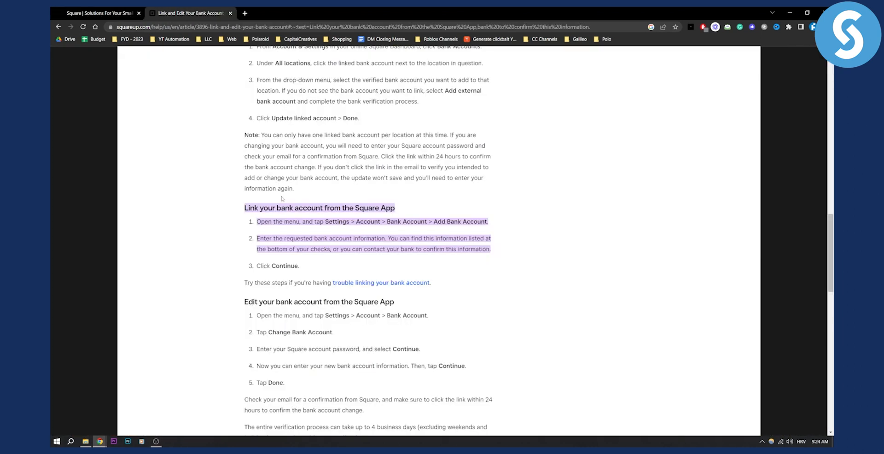
mouse_move(282, 198)
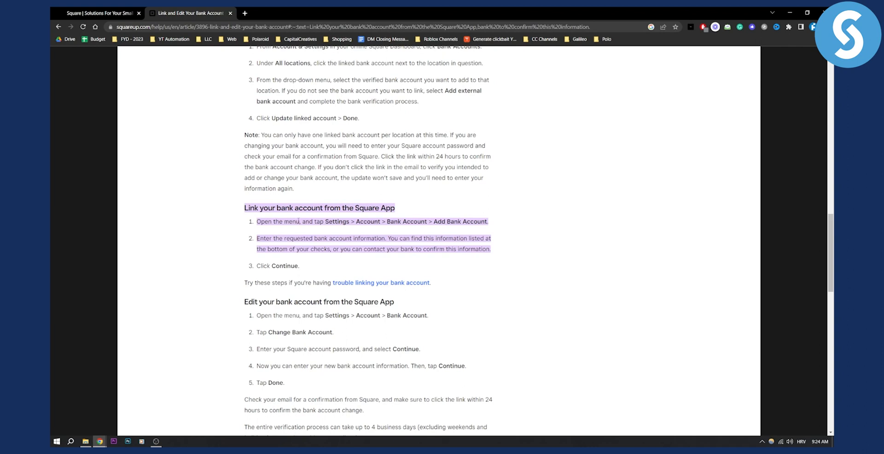
double_click(331, 221)
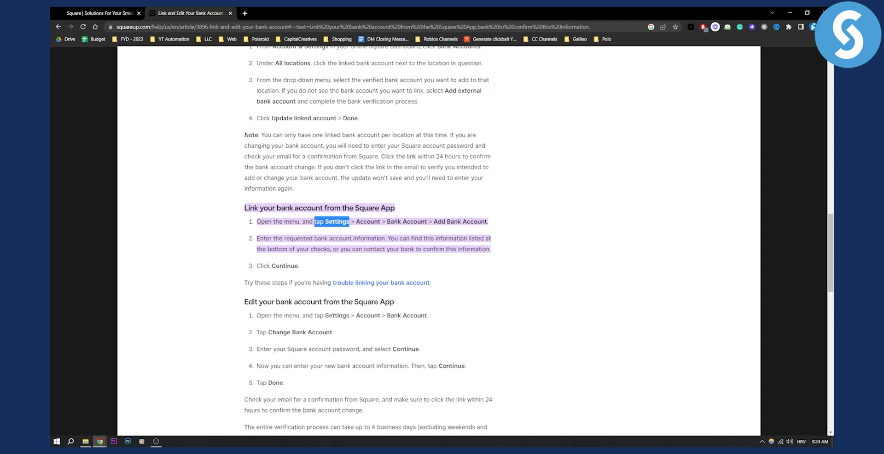
double_click(405, 221)
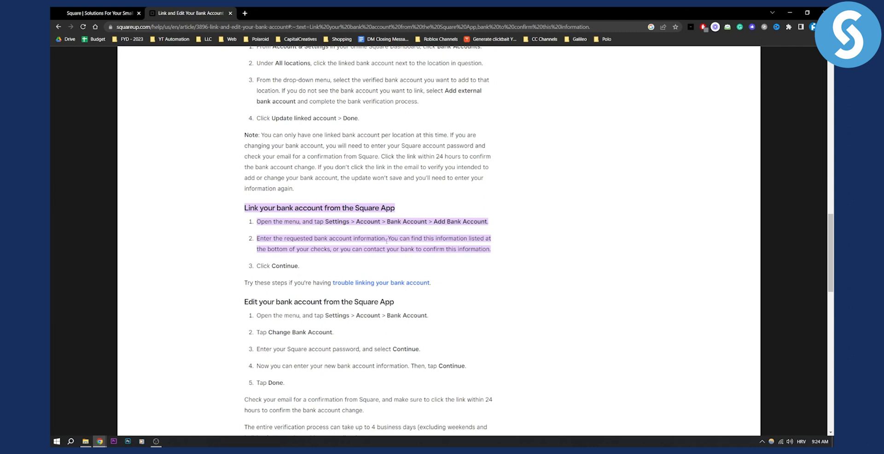
scroll("up", 3)
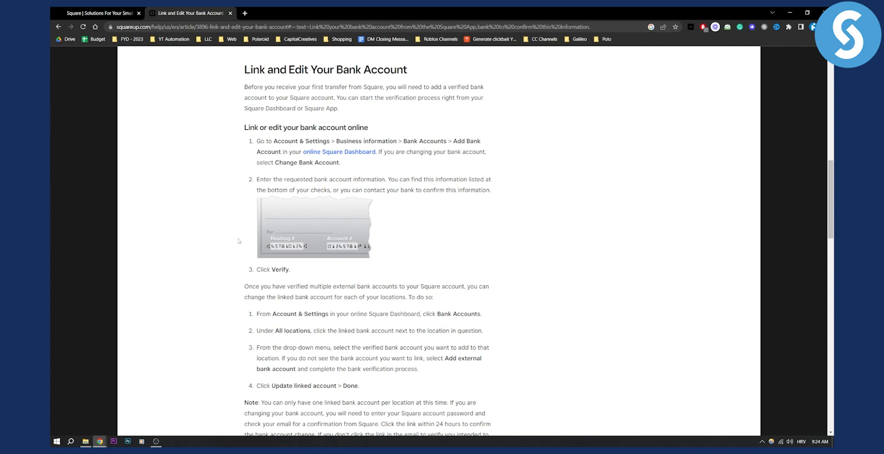
- Scroll back to the article's title, introductory video and overview
scroll("up", 3)
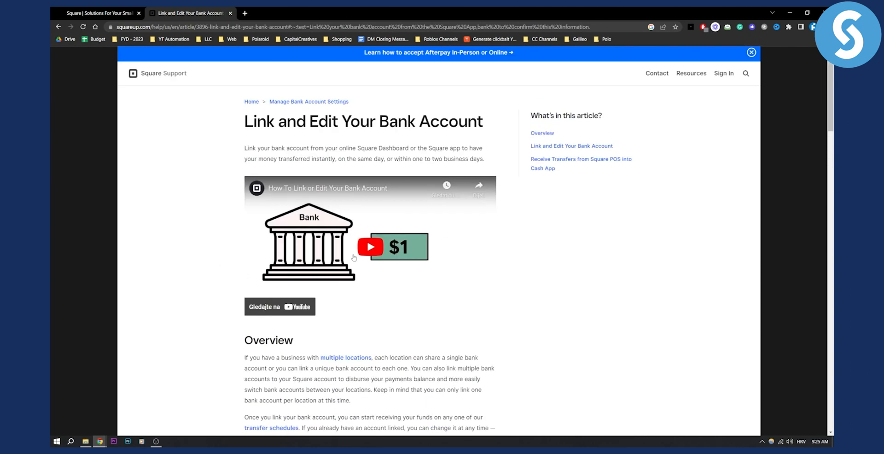
- Play the How To Link or Edit Your Bank Account video showing the online account form
left_click(370, 246)
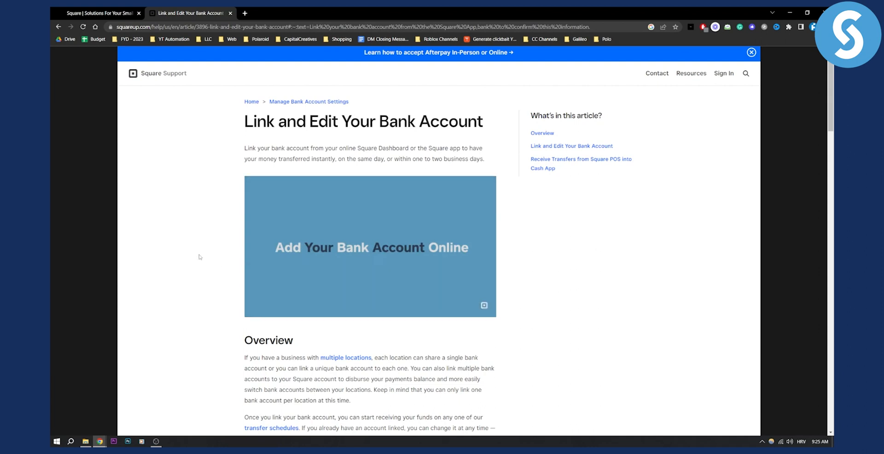
left_click(370, 246)
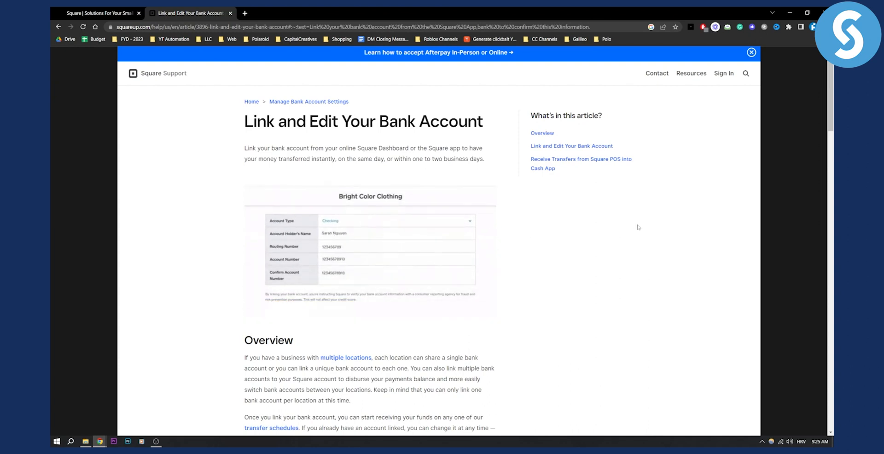
scroll("down", 3)
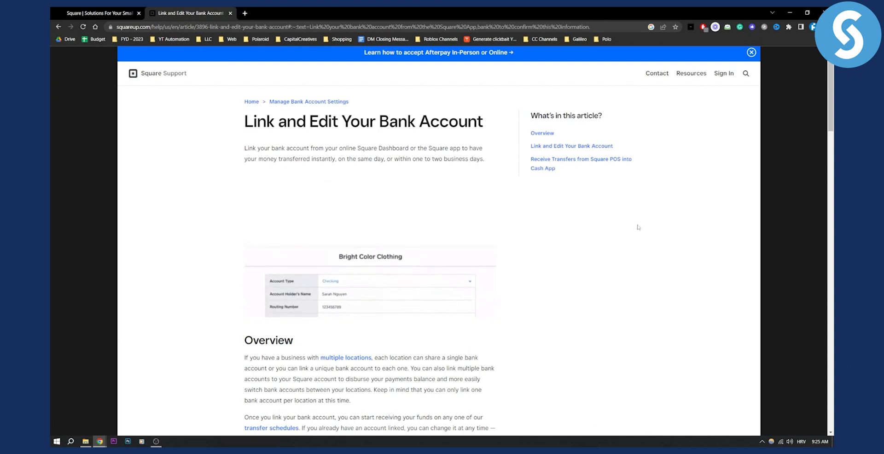